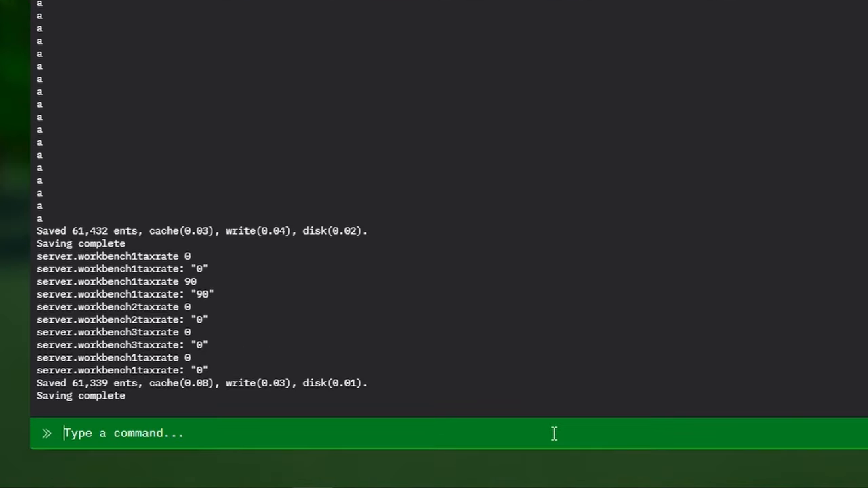
Enter server.max_sleeping_bags 2000 in the console, then browse to the server's cfg folder
{"action": "type", "text": "server.max_sleeping_bags 2000"}
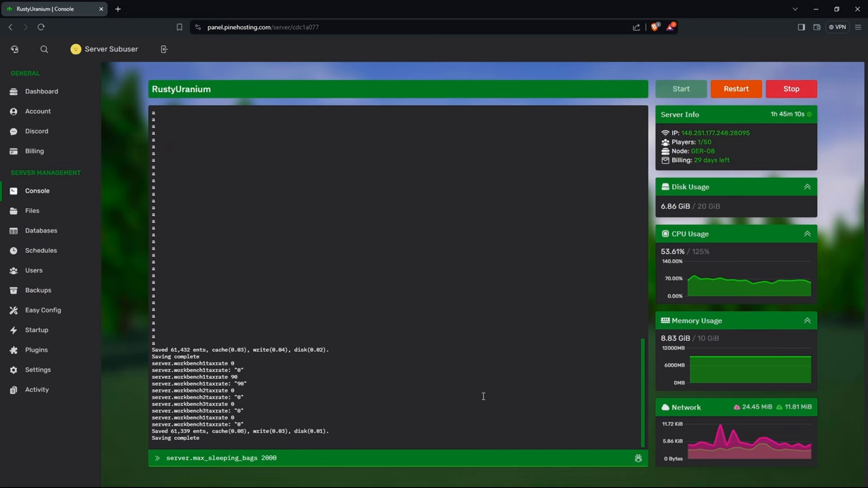
{"action": "mouse_move", "coordinate": [32, 210]}
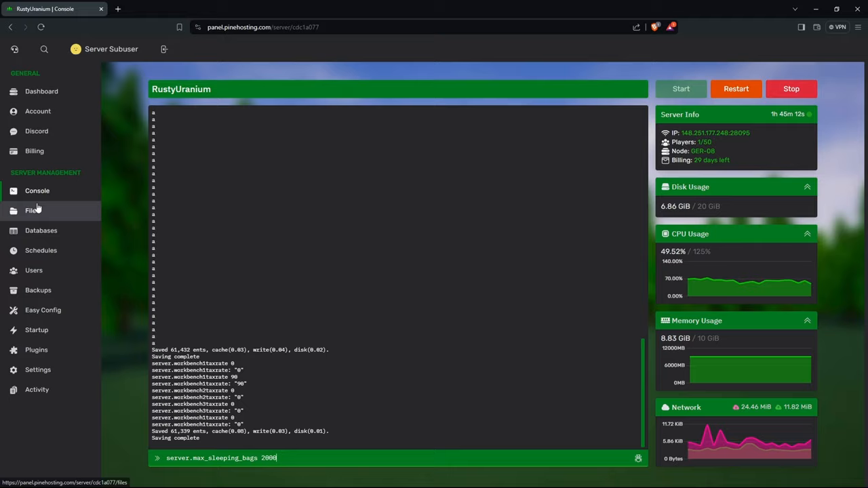
{"action": "left_click", "coordinate": [32, 210]}
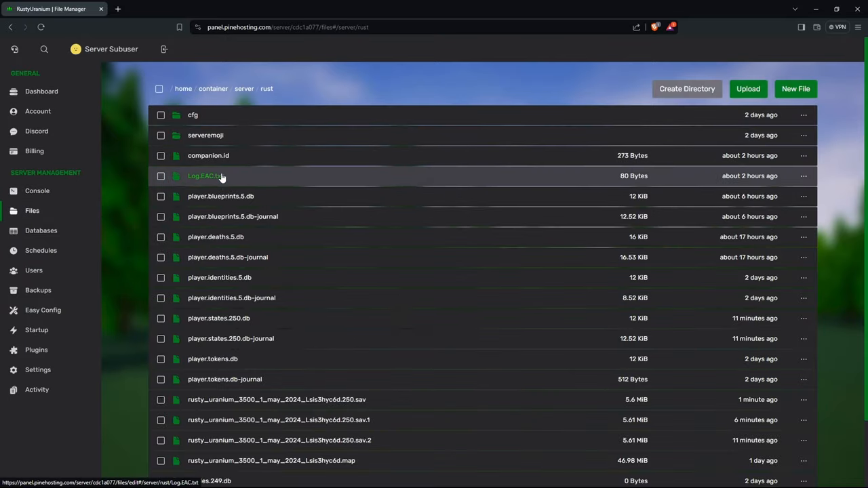
{"action": "left_click", "coordinate": [193, 115]}
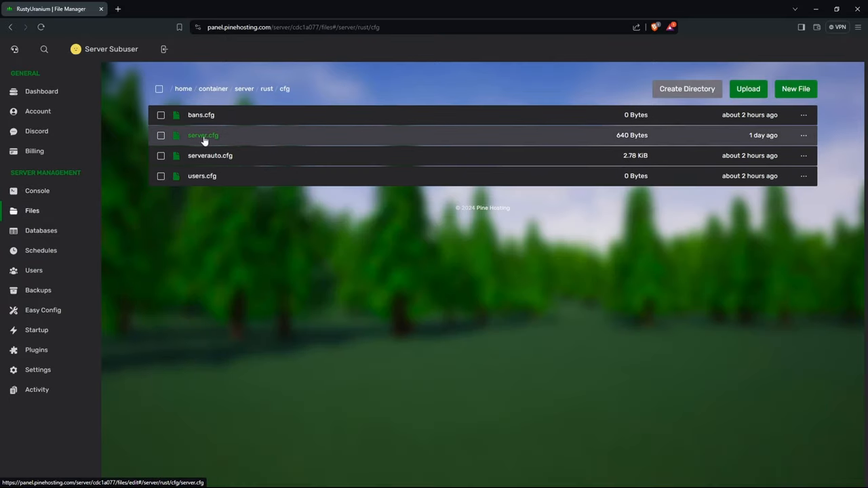
Check server.cfg for the server.max_sleeping_bags 2000 line, then go back to the console
{"action": "left_click", "coordinate": [203, 135]}
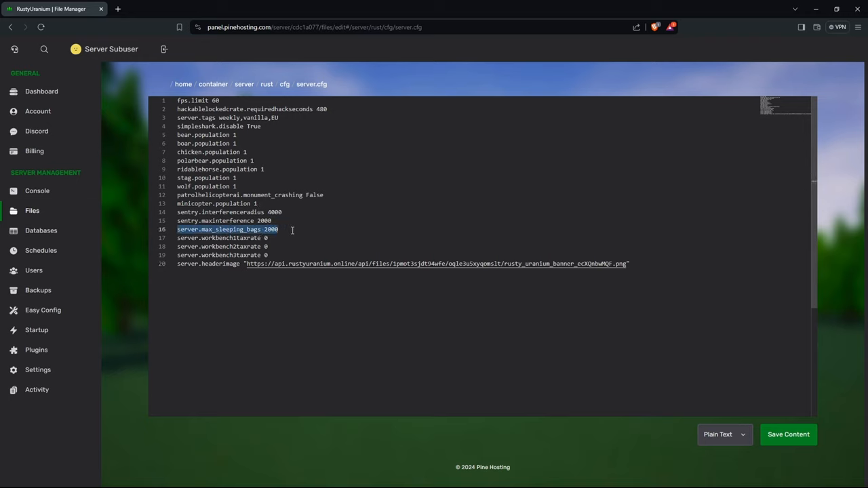
{"action": "mouse_move", "coordinate": [724, 387]}
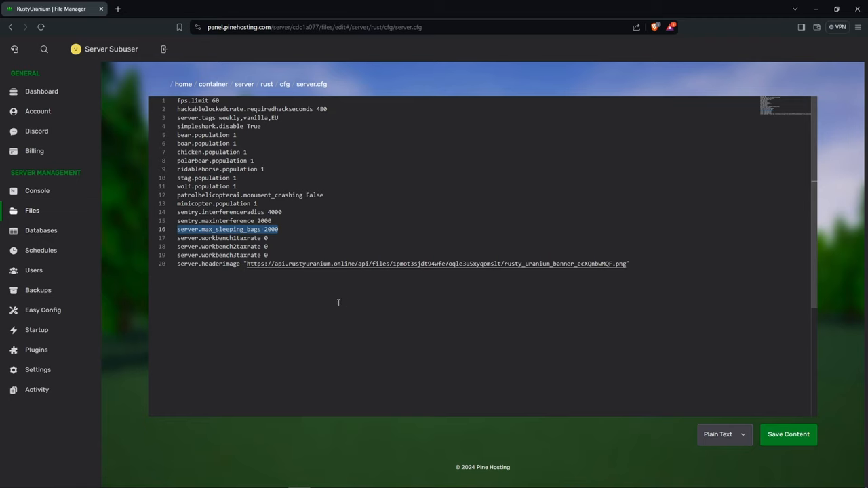
{"action": "left_click", "coordinate": [37, 191]}
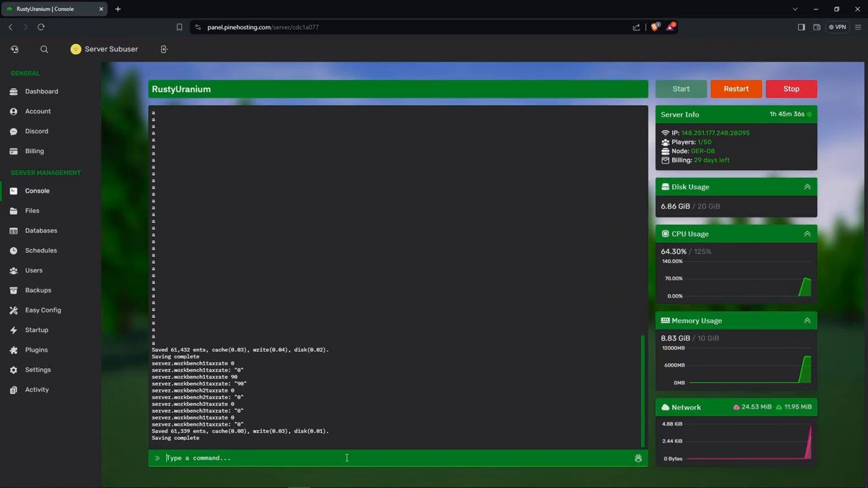